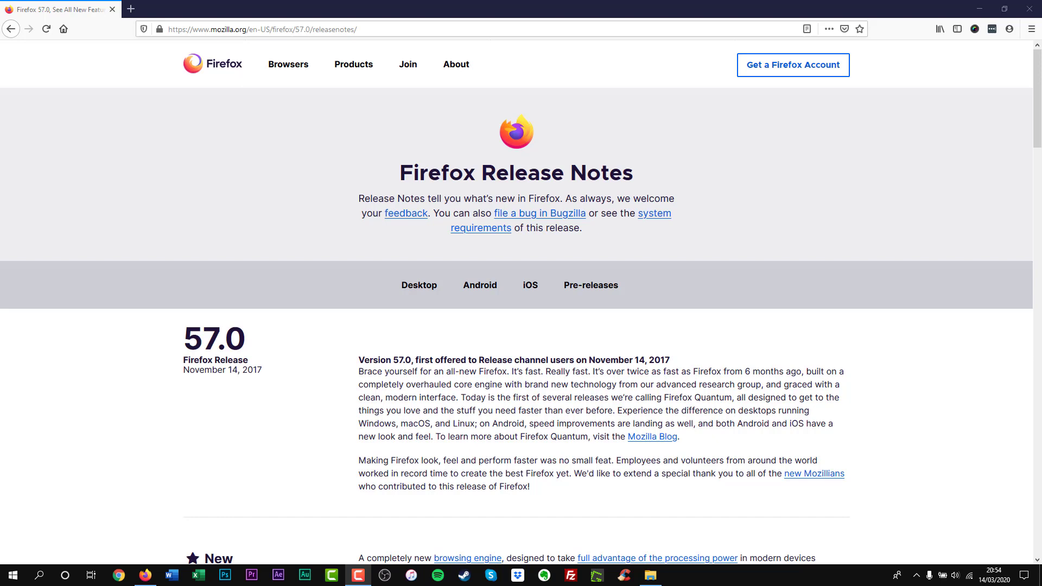
# Step: Follow the About link from the Firefox 57.0 release notes to mozilla.org/en-US/about
pyautogui.click(11, 28)
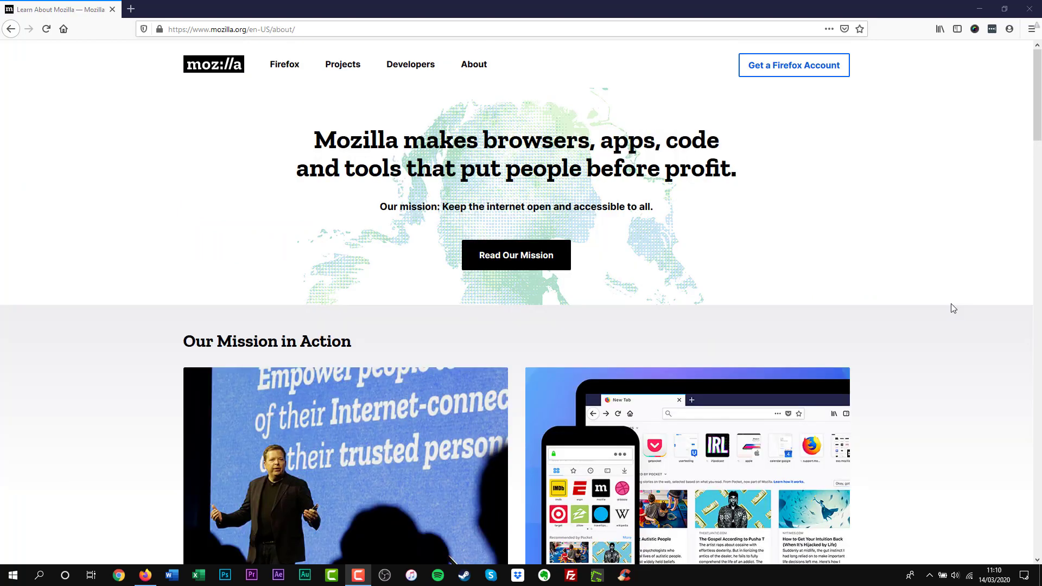
pyautogui.moveTo(611, 269)
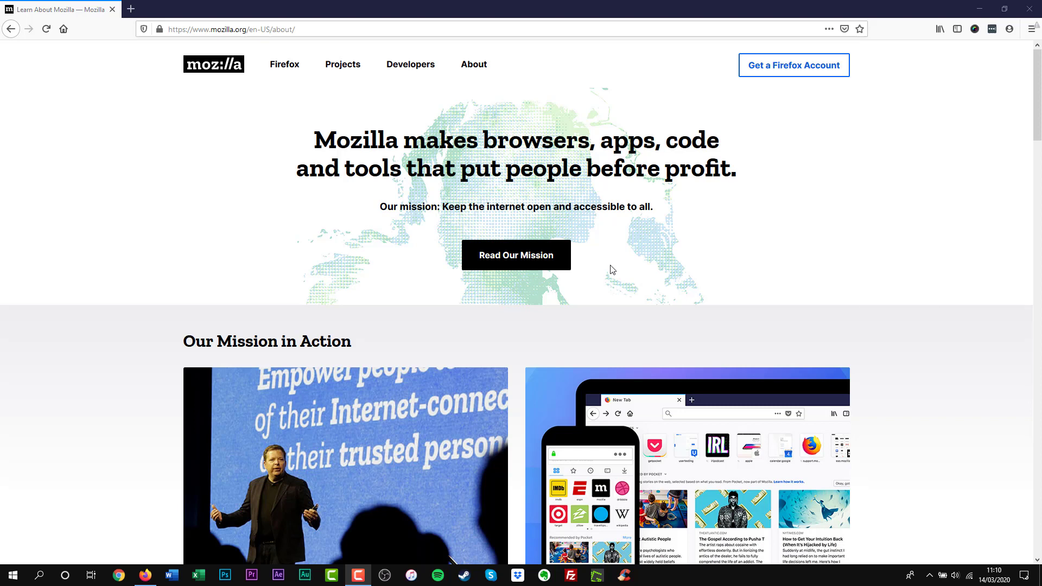
# Step: Bring up the advanced install options and other-platform installers, then start a fresh tab
pyautogui.click(515, 253)
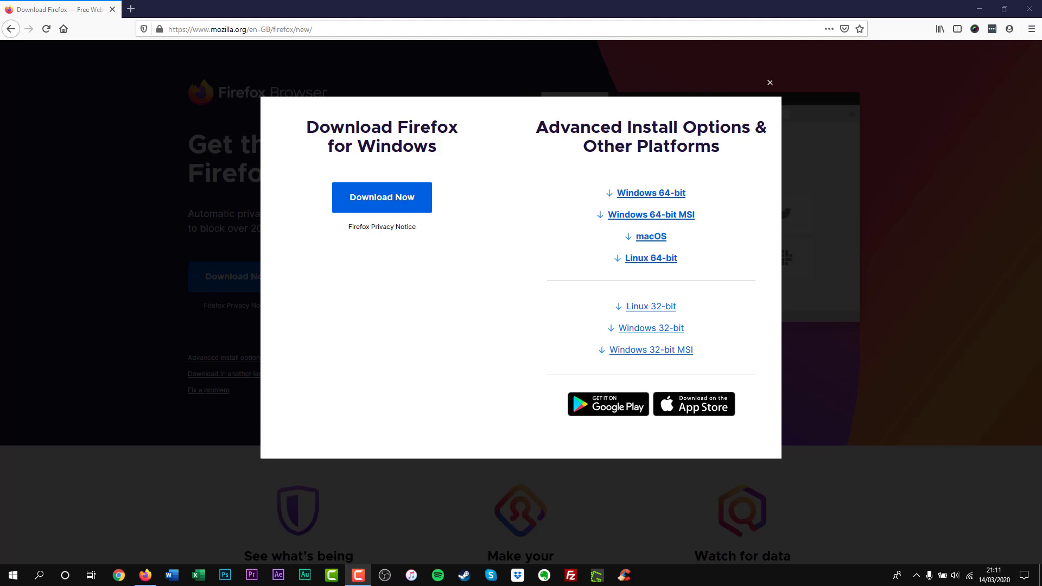
pyautogui.click(130, 8)
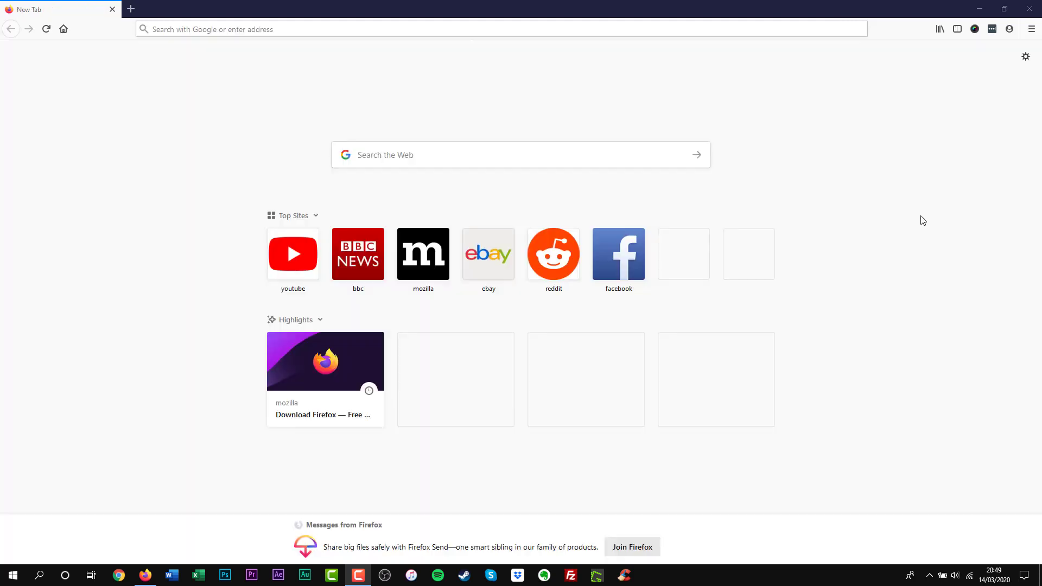
pyautogui.moveTo(897, 33)
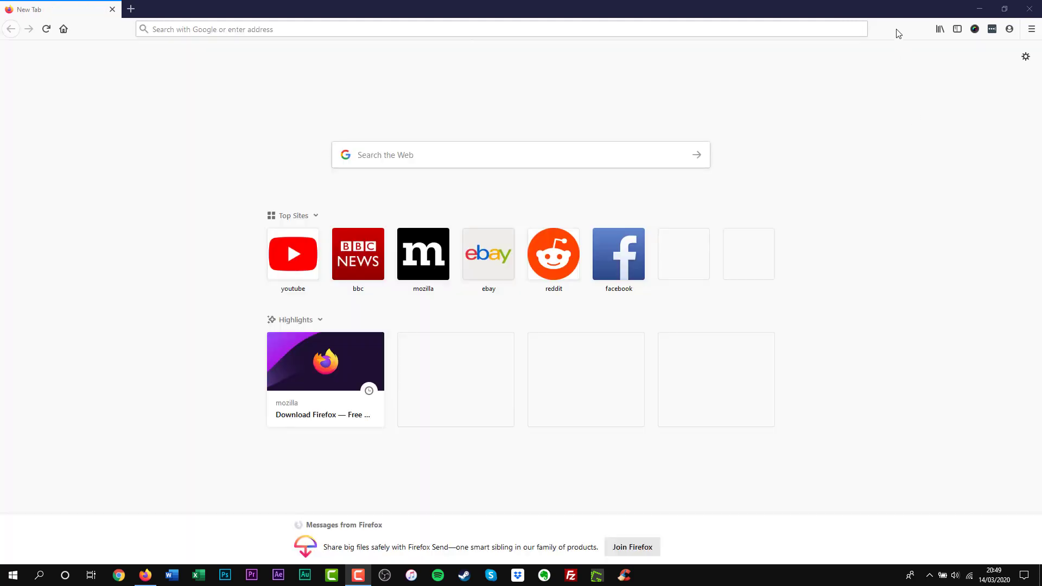
# Step: Choose Customize... from the toolbar's right-click menu to show the Customize page
pyautogui.rightClick(991, 28)
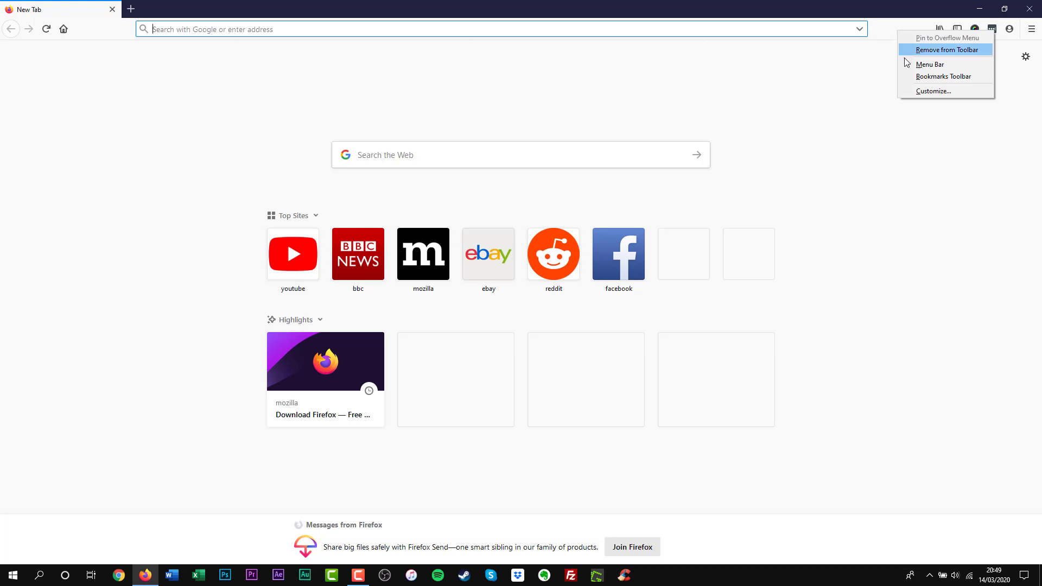
pyautogui.click(934, 91)
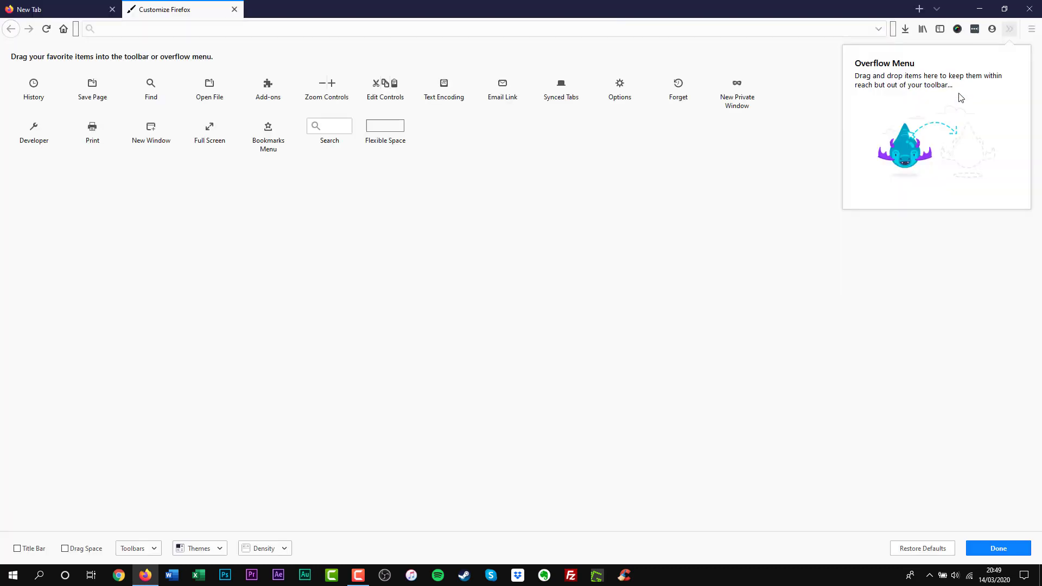
pyautogui.moveTo(762, 78)
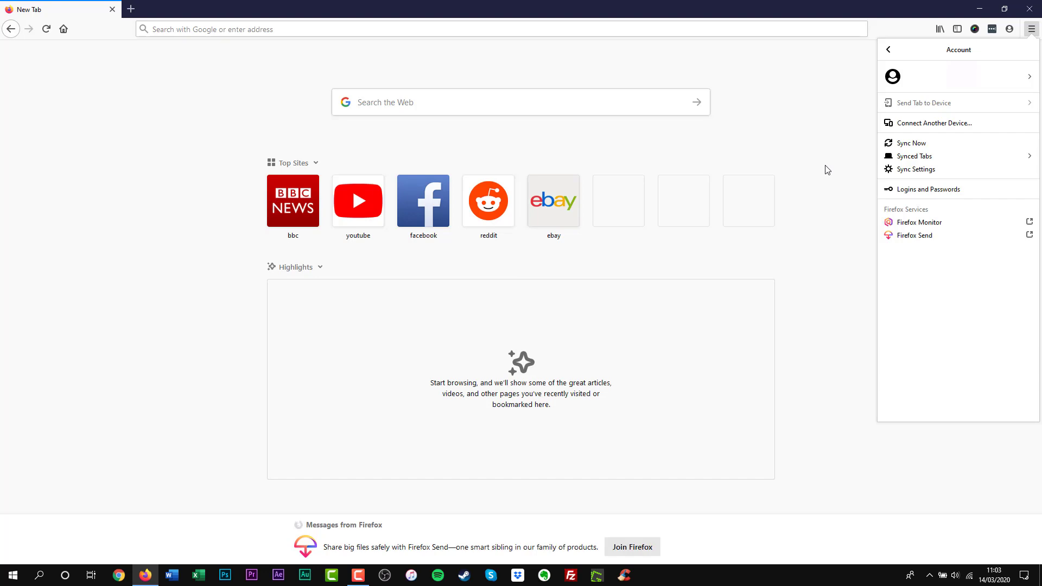
# Step: Capture the eBay hoodie offer region with Firefox Screenshots and copy it to the clipboard
pyautogui.click(552, 200)
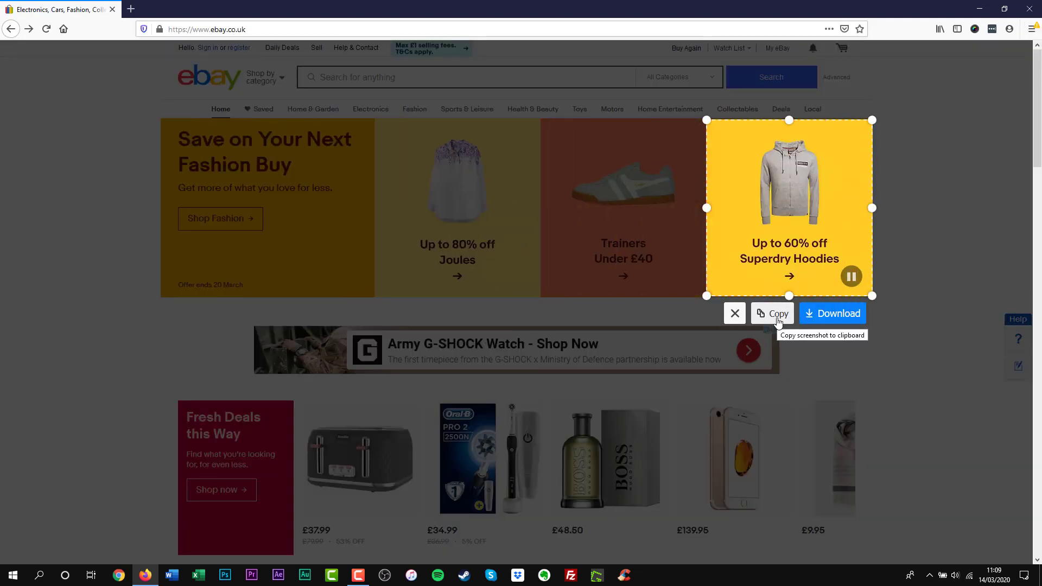
pyautogui.click(771, 312)
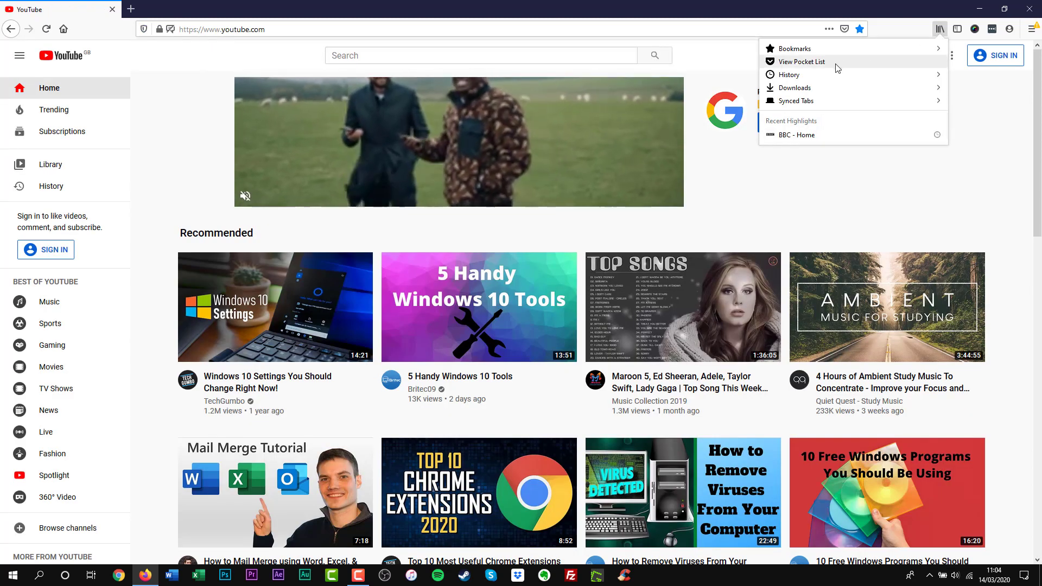
pyautogui.click(801, 61)
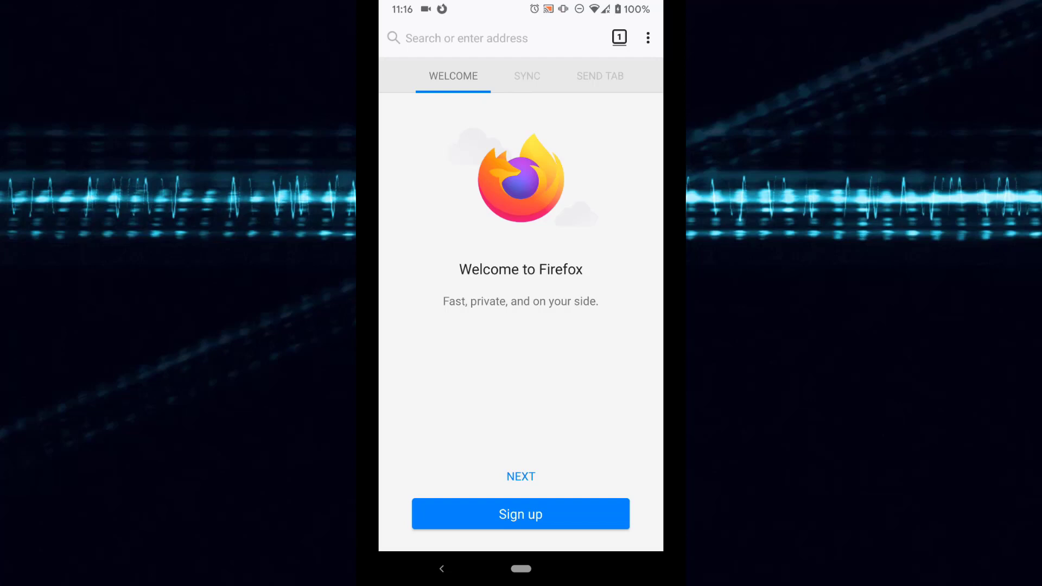
# Step: Advance the Android welcome introduction with NEXT twice, through the SYNC screen
pyautogui.click(526, 76)
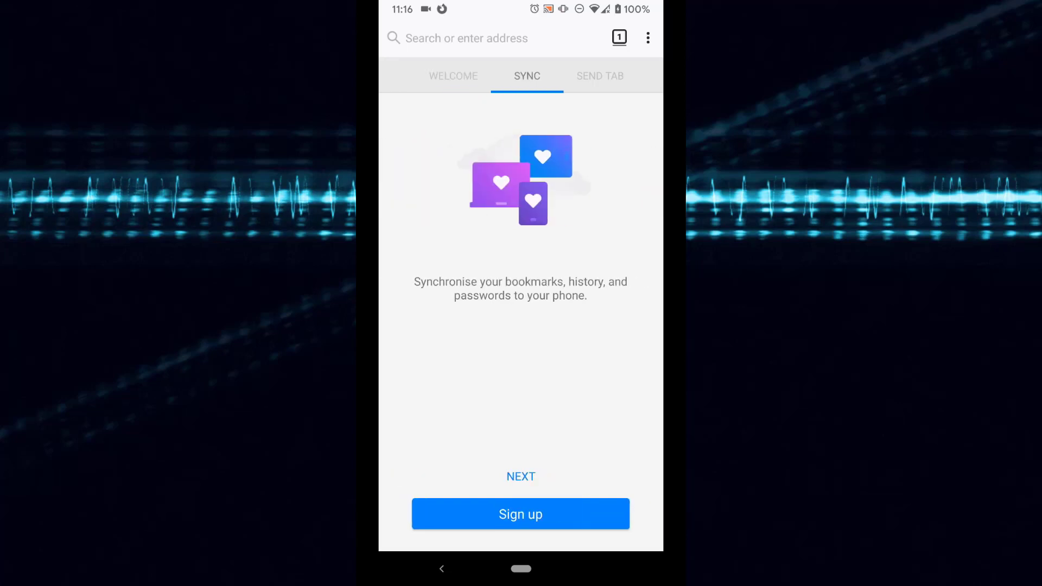
pyautogui.click(599, 76)
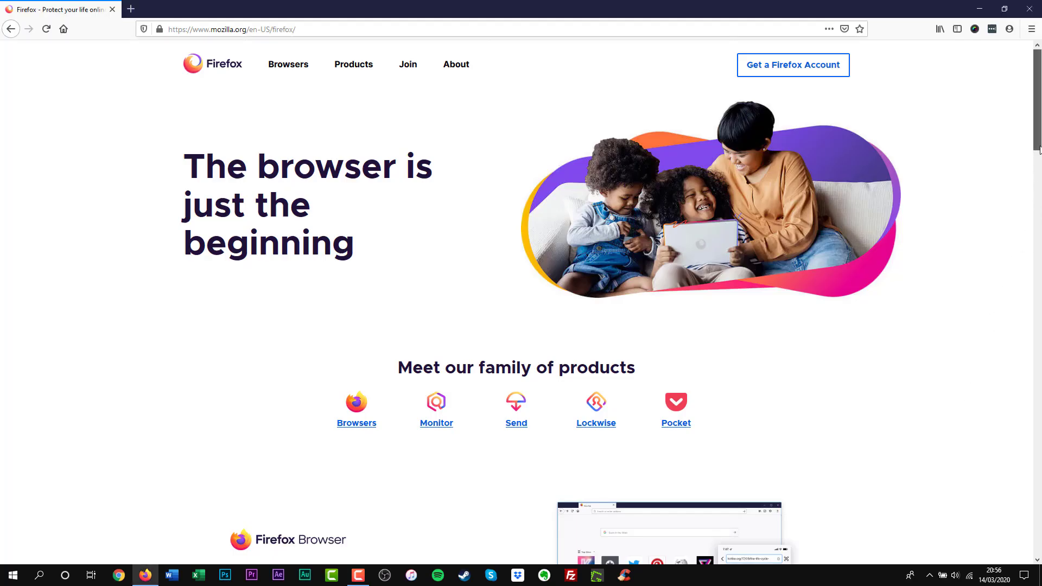
pyautogui.scroll(-3)
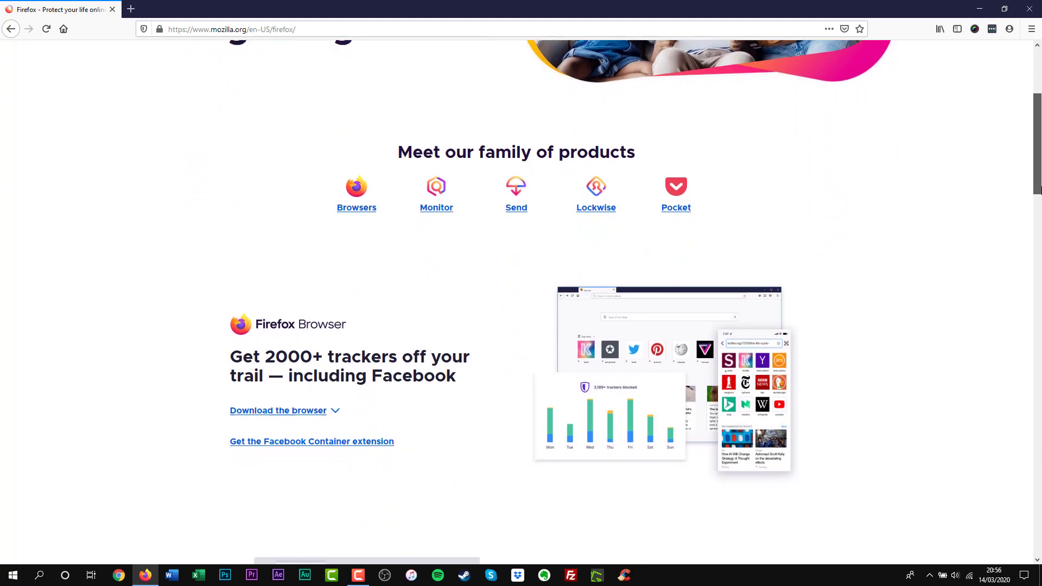
pyautogui.scroll(-3)
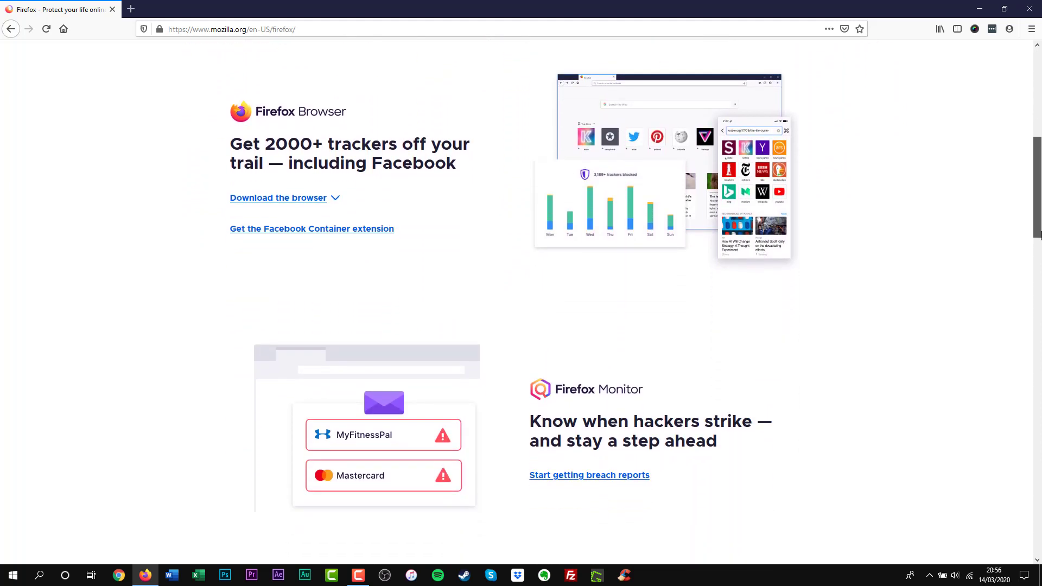
pyautogui.scroll(-3)
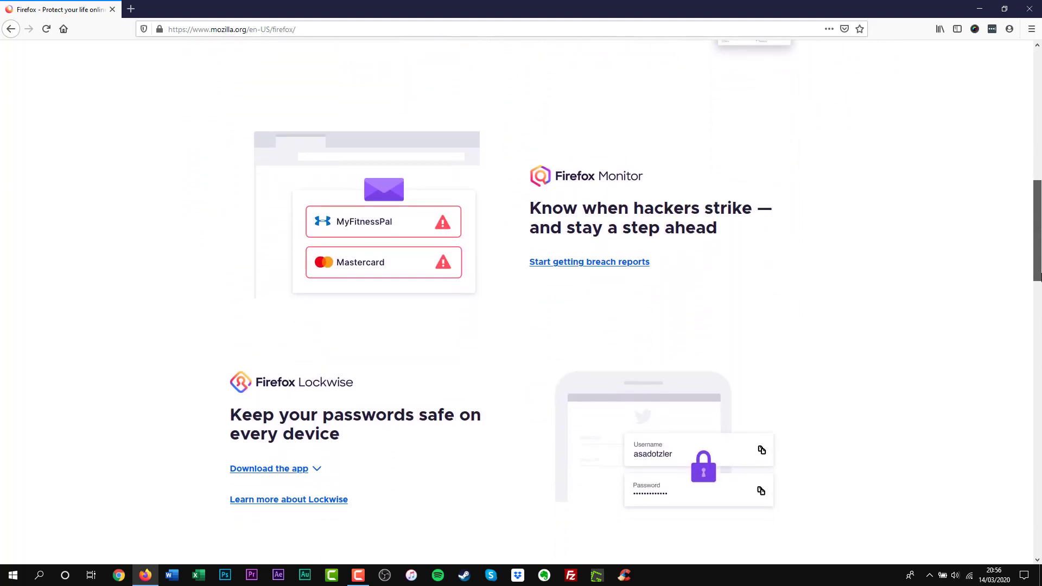
pyautogui.scroll(-3)
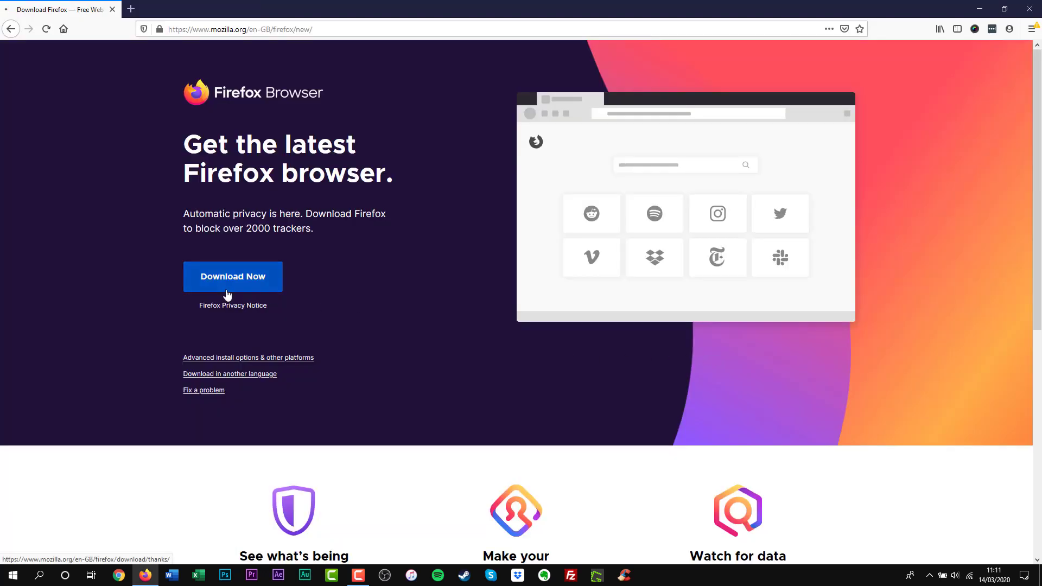
# Step: Start the Firefox download with Download Now, landing on the thanks page
pyautogui.click(233, 277)
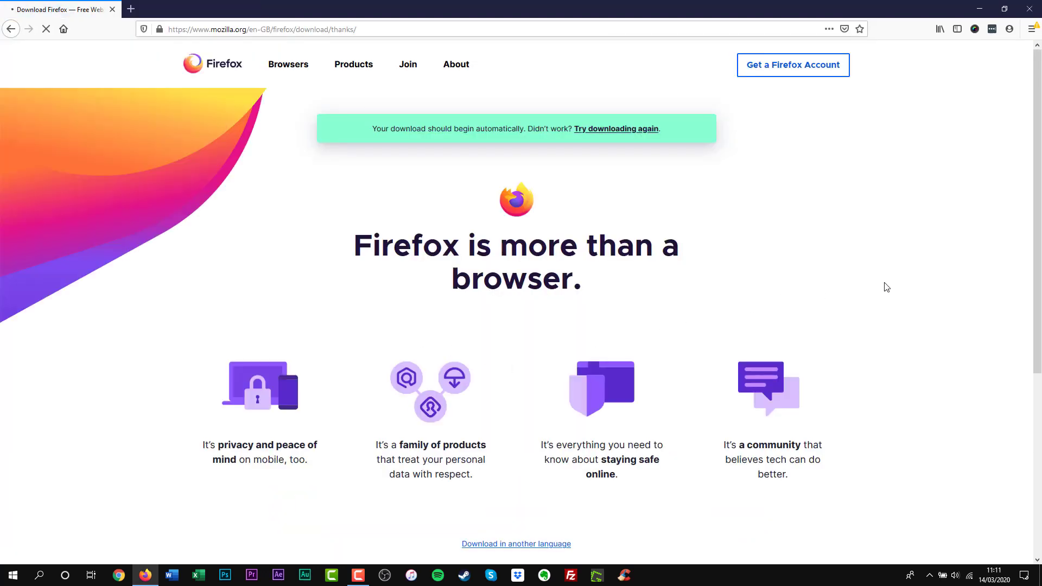